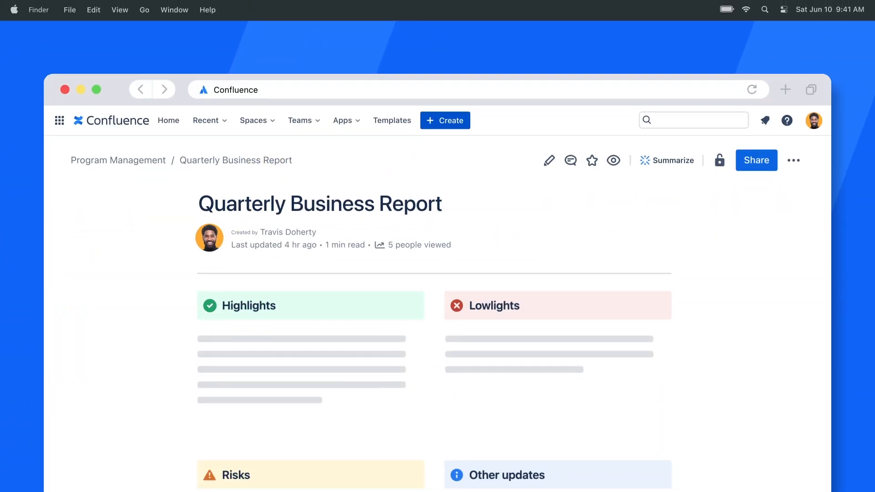
mouse_move(425, 260)
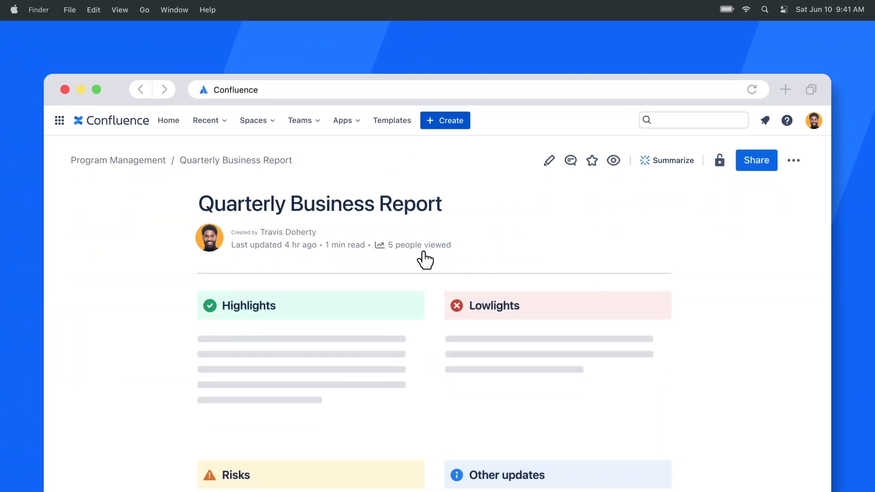
Step: Check the Quarterly Business Report's viewers, then its Mentions tab showing 3 of 5 mentioned users viewed
left_click(420, 244)
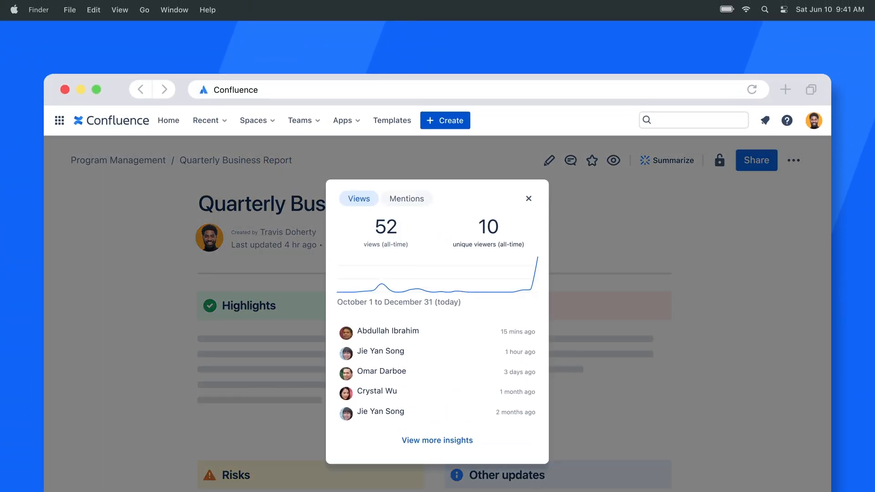
left_click(407, 198)
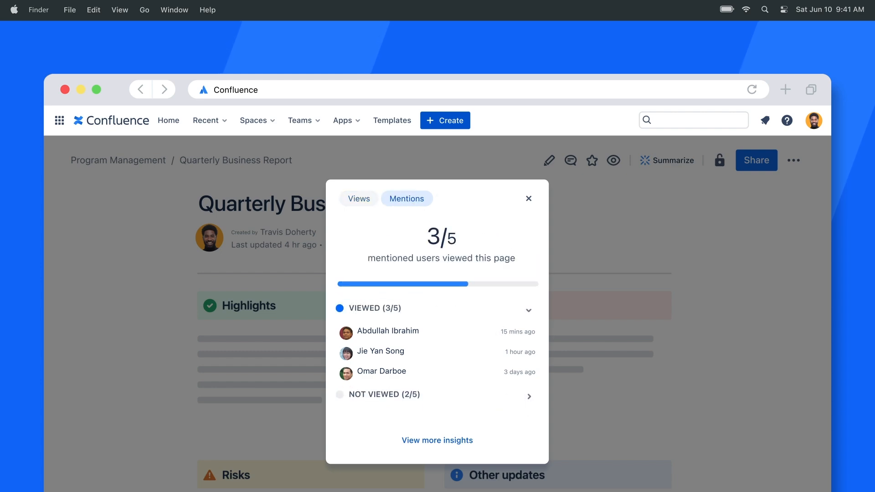
left_click(438, 440)
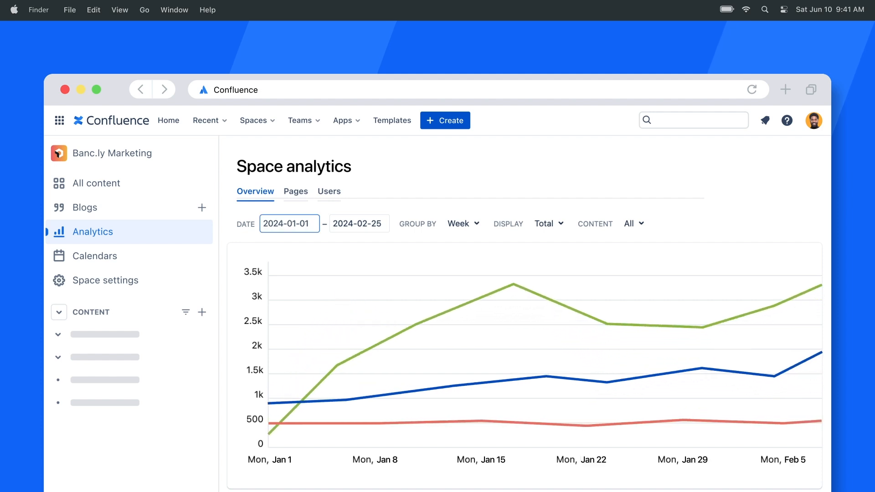
Step: Scroll the Banc.ly Marketing analytics overview through popular content, active readers and contributors
scroll("down", 3)
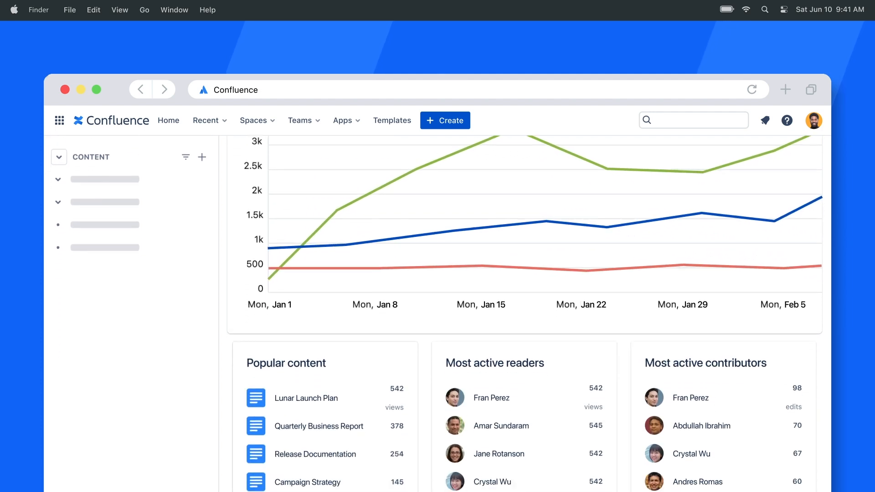
scroll("down", 3)
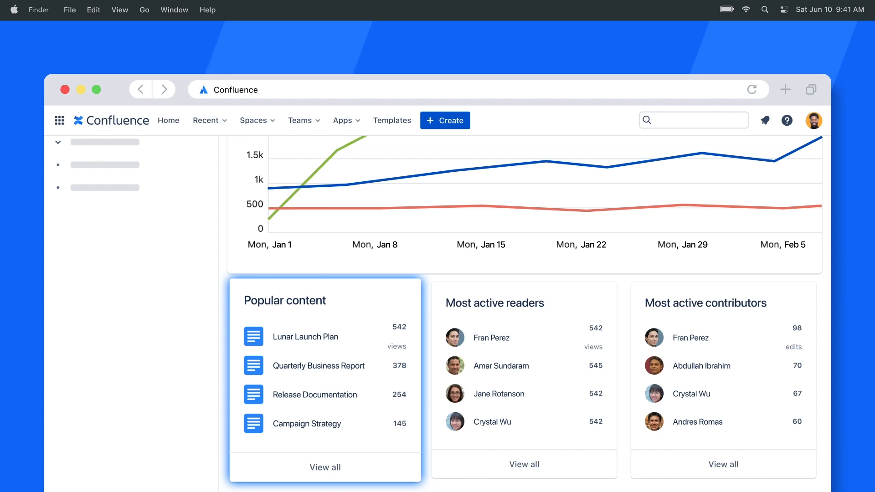
scroll("down", 3)
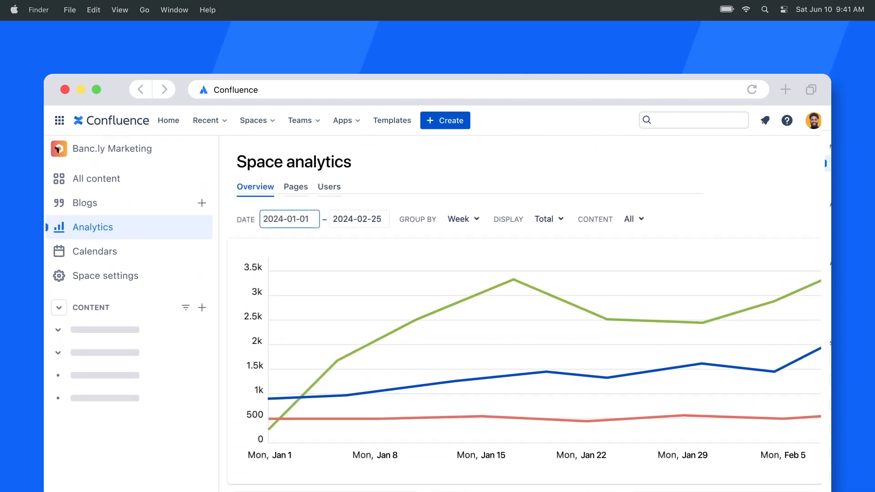
Step: Review Mission control's site totals, activity charts and the 534 inactive pages in content management
left_click(792, 117)
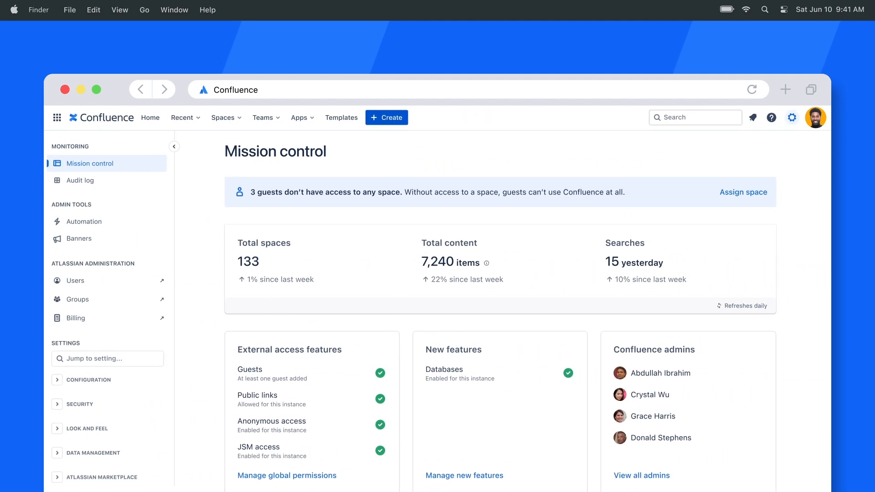
scroll("down", 3)
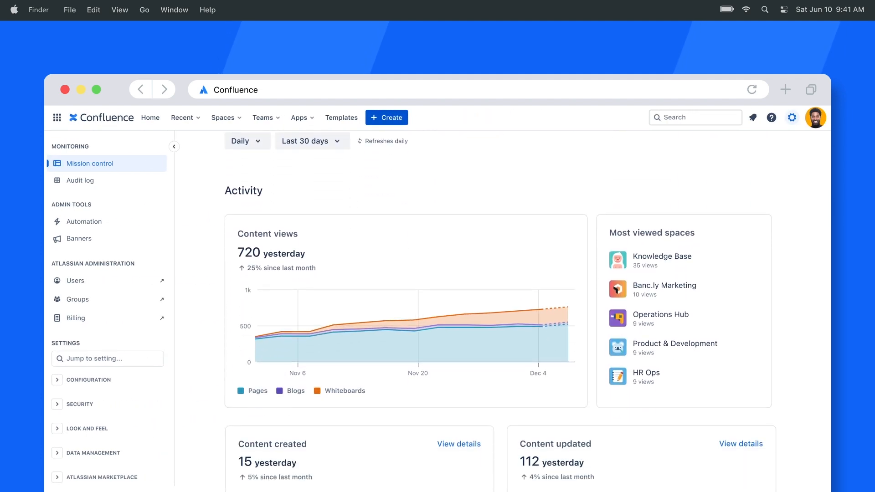
scroll("down", 3)
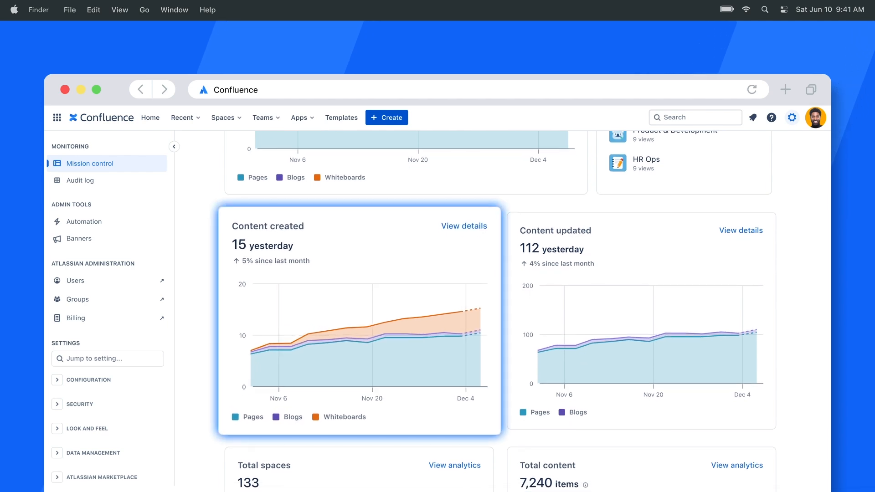
scroll("down", 3)
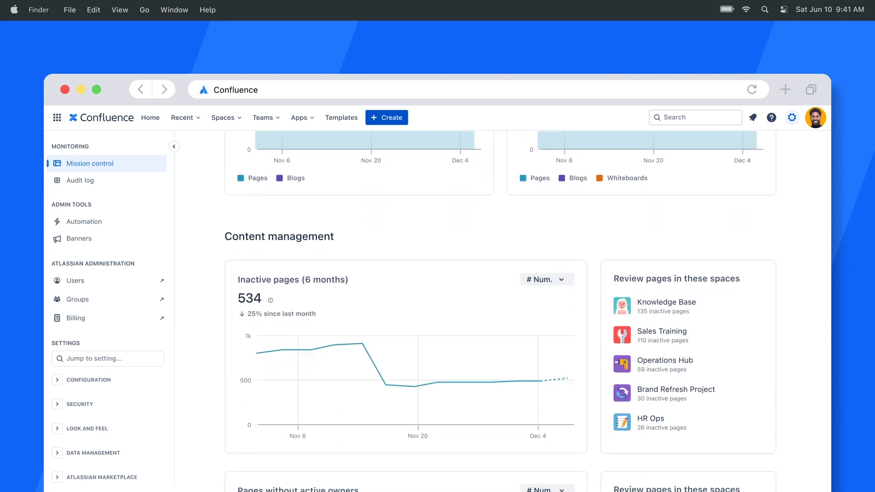